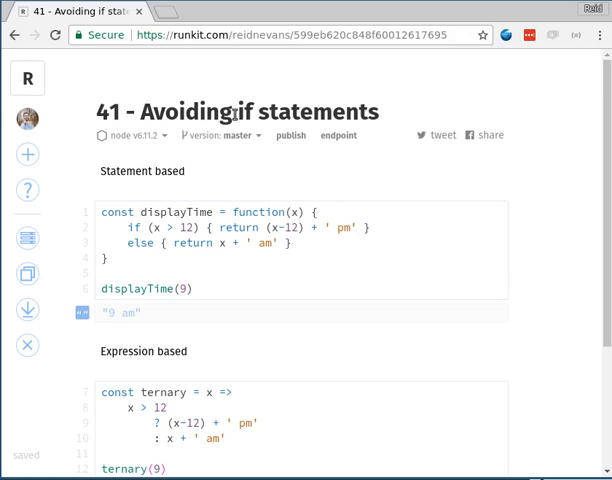
- Comment out the else branch of the if/else displayTime function with //
left_click(184, 171)
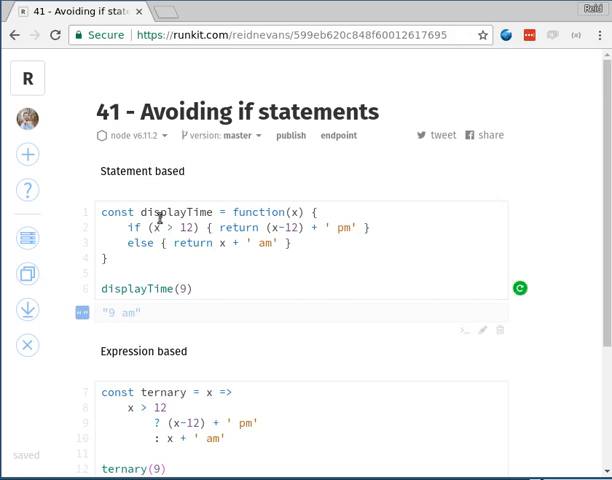
double_click(168, 212)
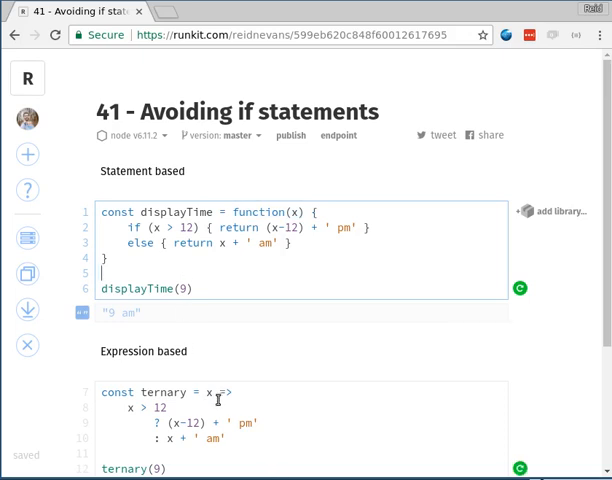
left_click(127, 263)
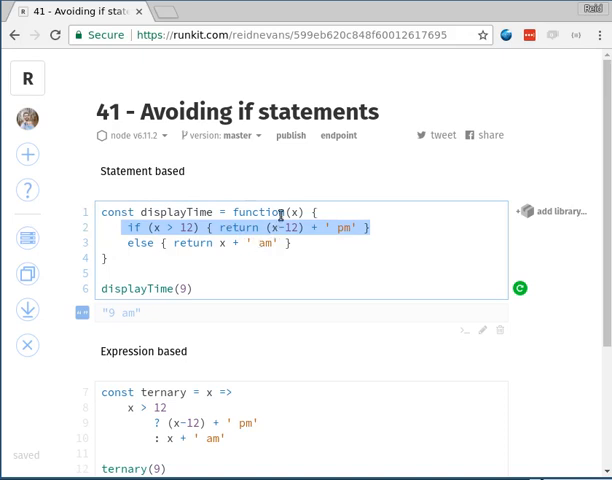
left_click(130, 228)
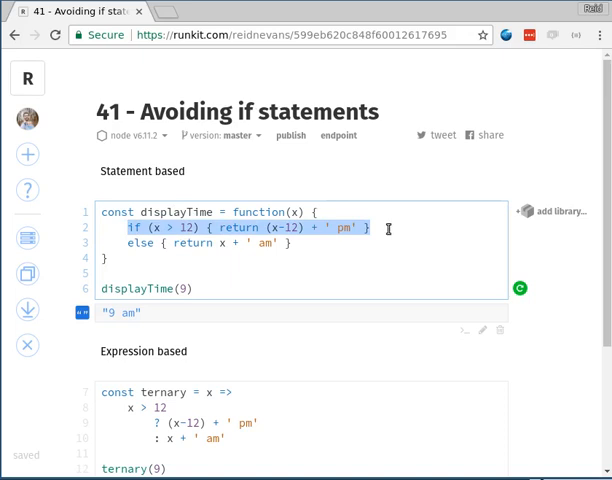
mouse_move(385, 232)
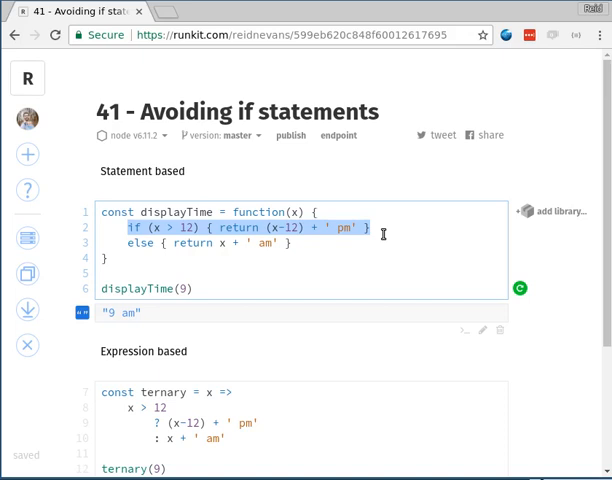
mouse_move(385, 250)
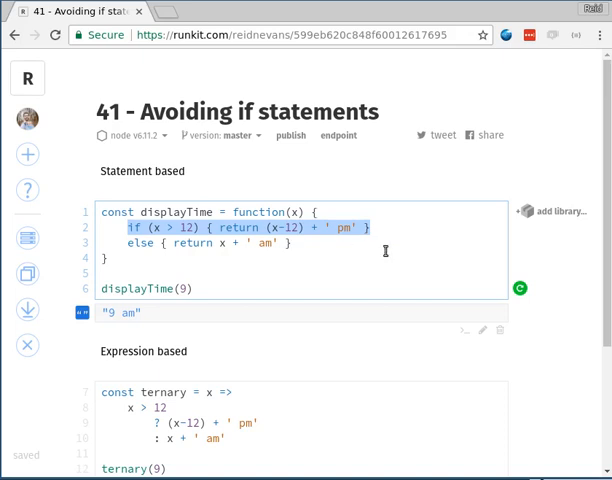
mouse_move(393, 240)
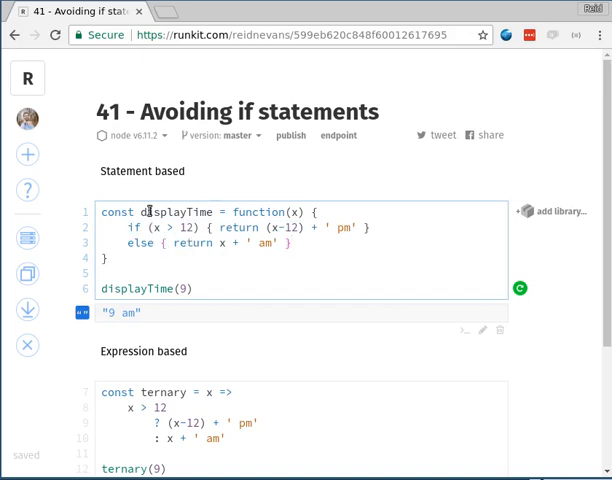
mouse_move(139, 243)
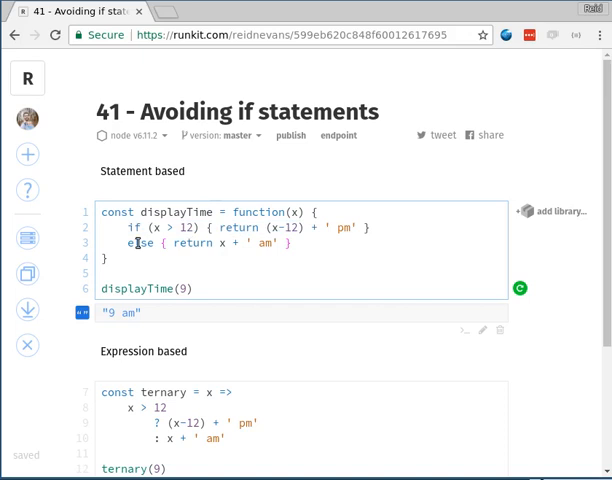
type("//")
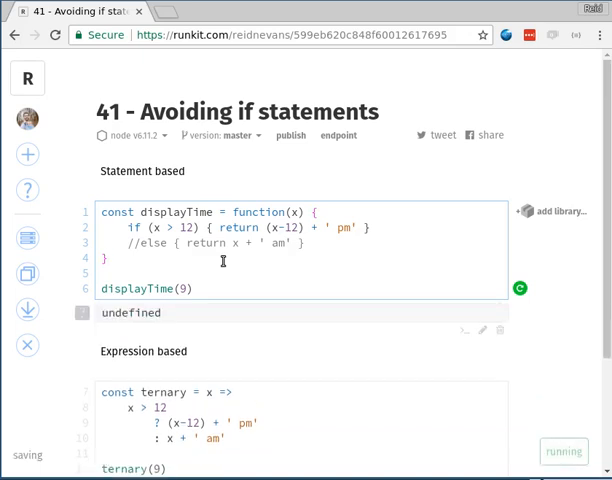
mouse_move(168, 319)
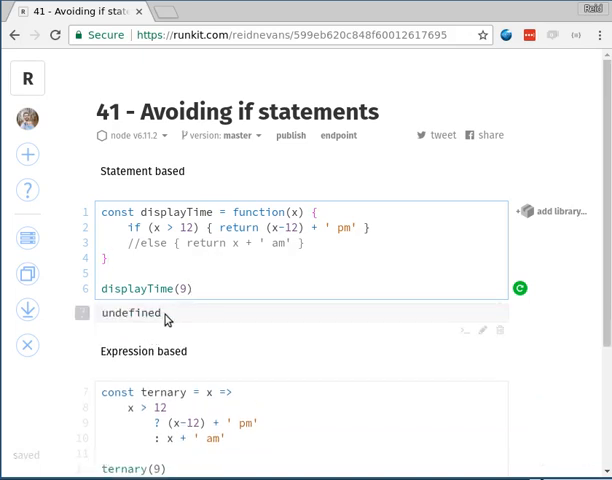
mouse_move(166, 321)
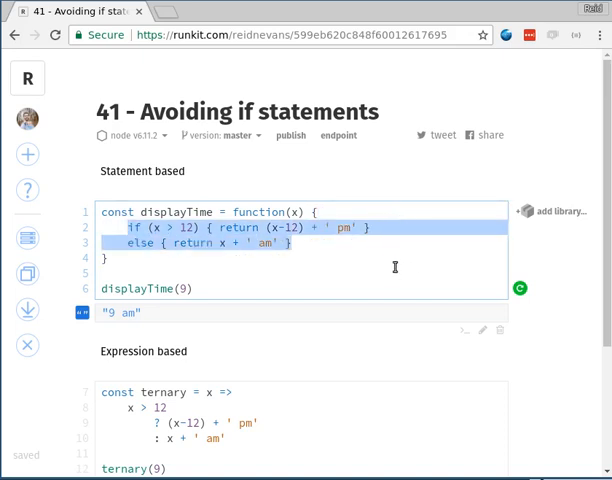
- Comment out the ternary's false branch on line 10 with //, leaving the expression incomplete
scroll("down", 3)
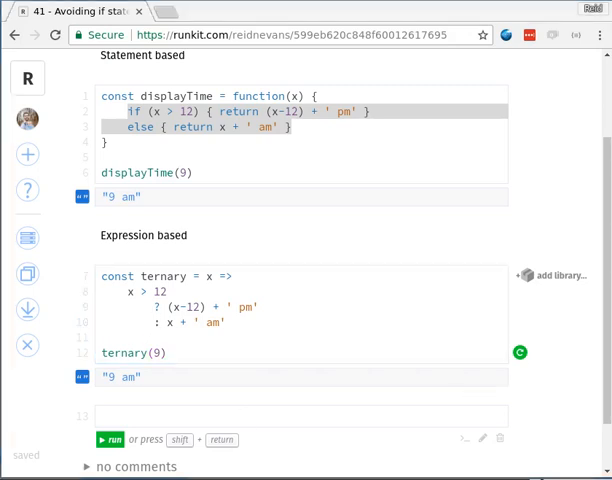
left_click(152, 322)
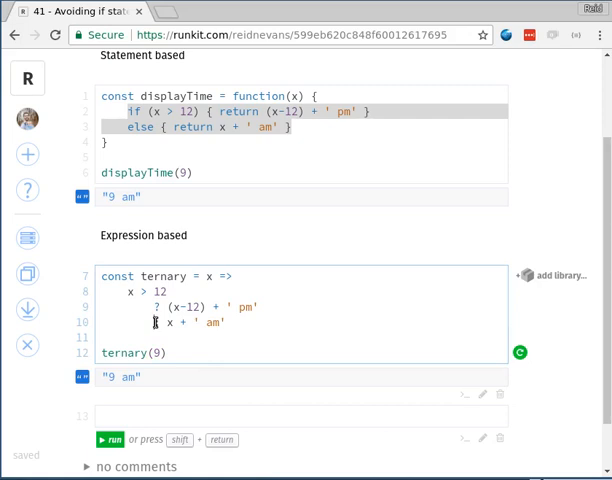
type("//")
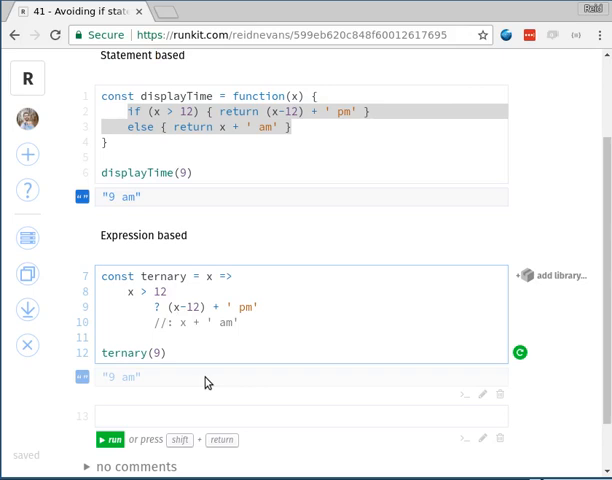
left_click(166, 322)
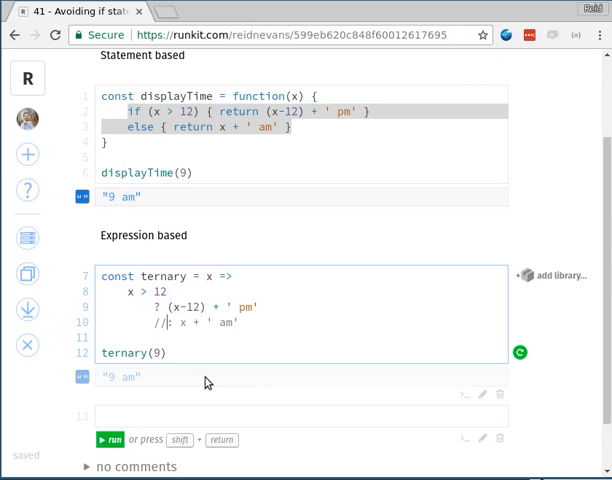